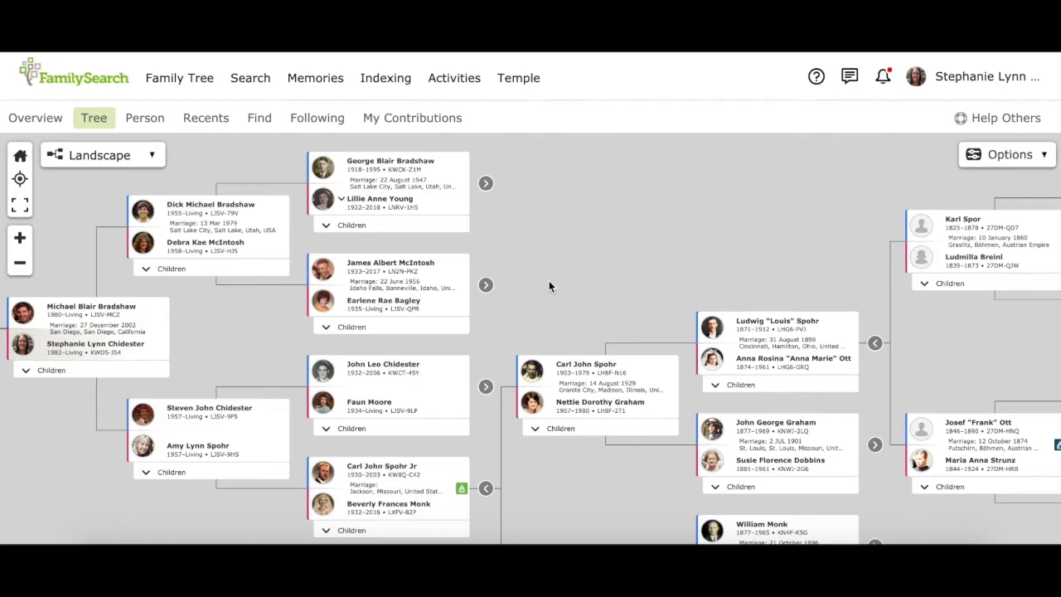
mouse_move(889, 339)
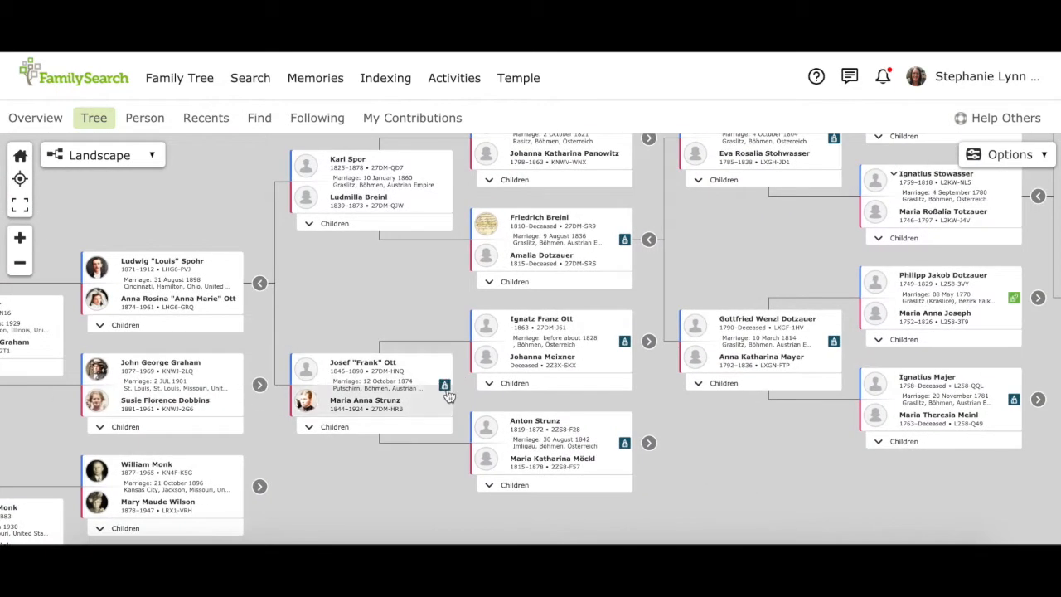
mouse_move(667, 405)
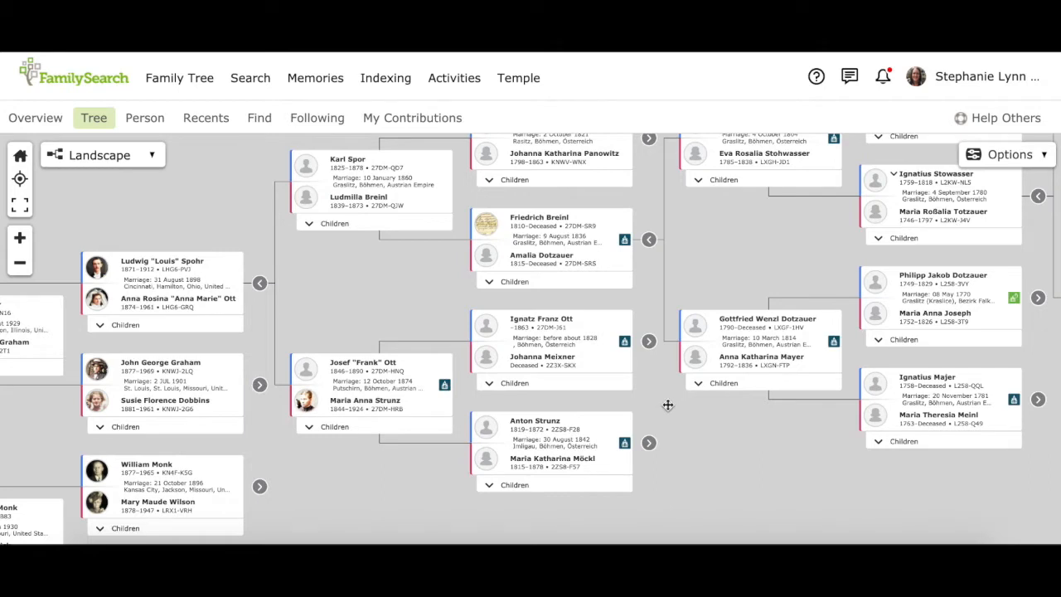
mouse_move(645, 380)
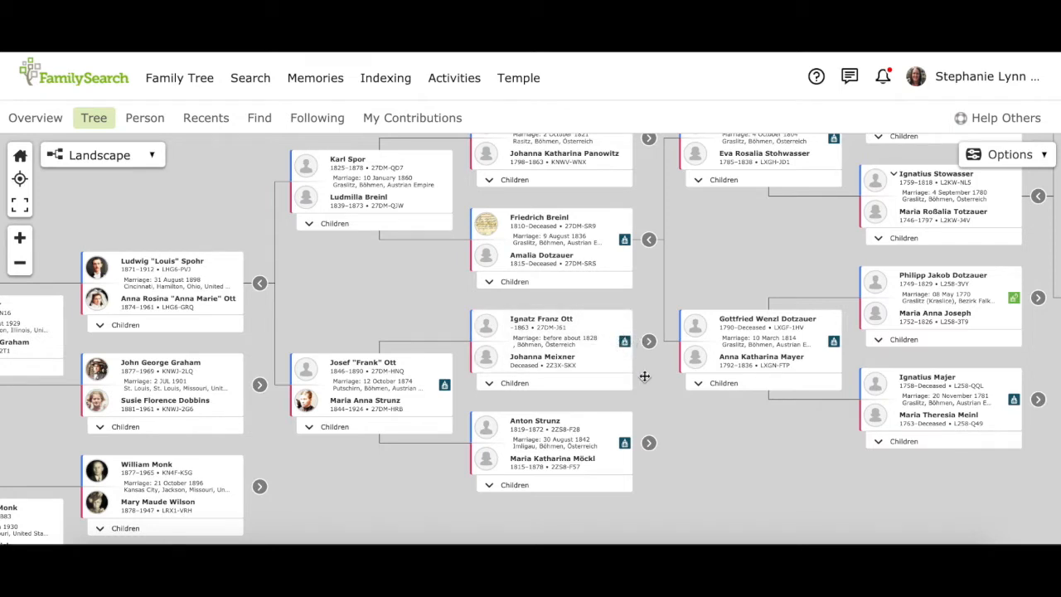
mouse_move(643, 375)
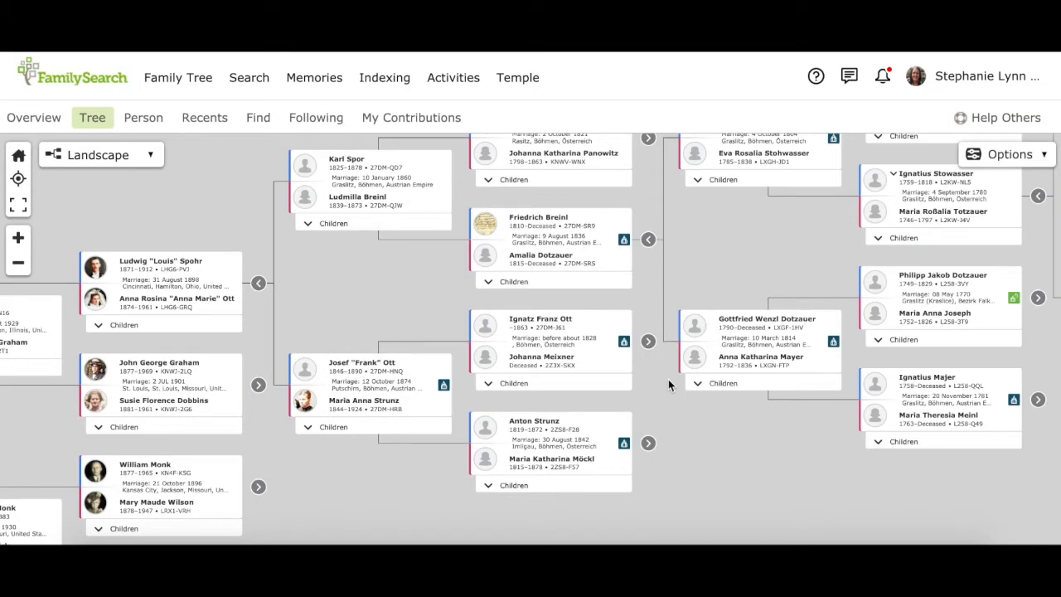
mouse_move(451, 205)
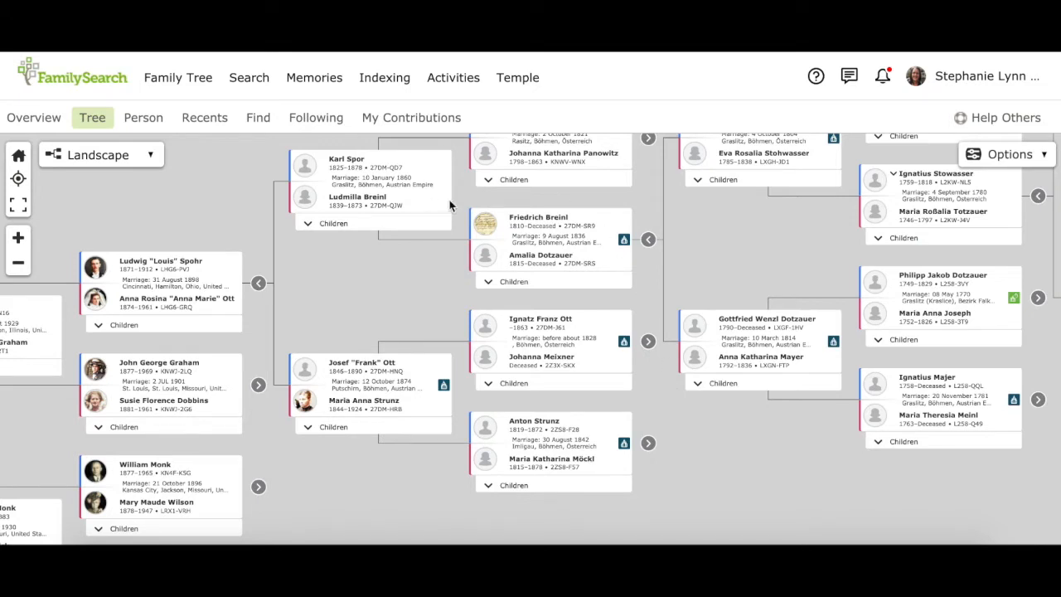
mouse_move(448, 196)
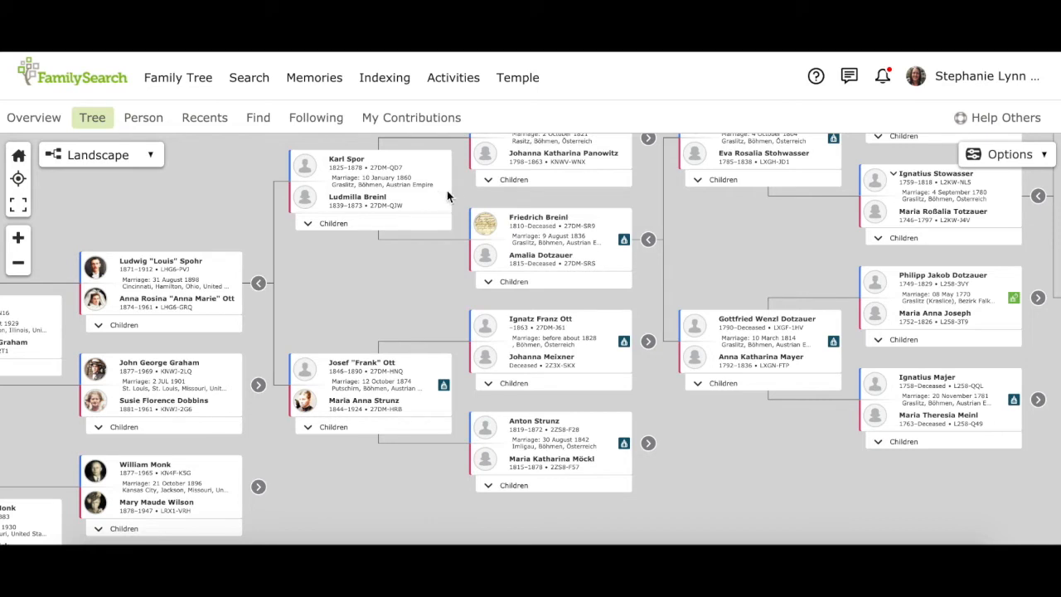
mouse_move(672, 434)
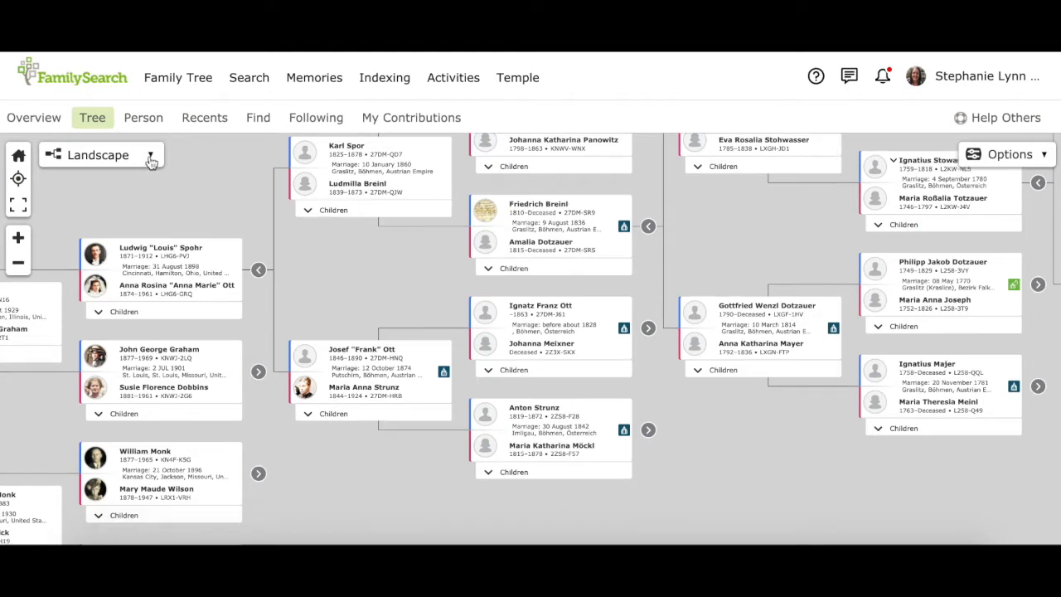
Step: Switch the tree layout to Fan Chart and expand it to seven generations
click(98, 156)
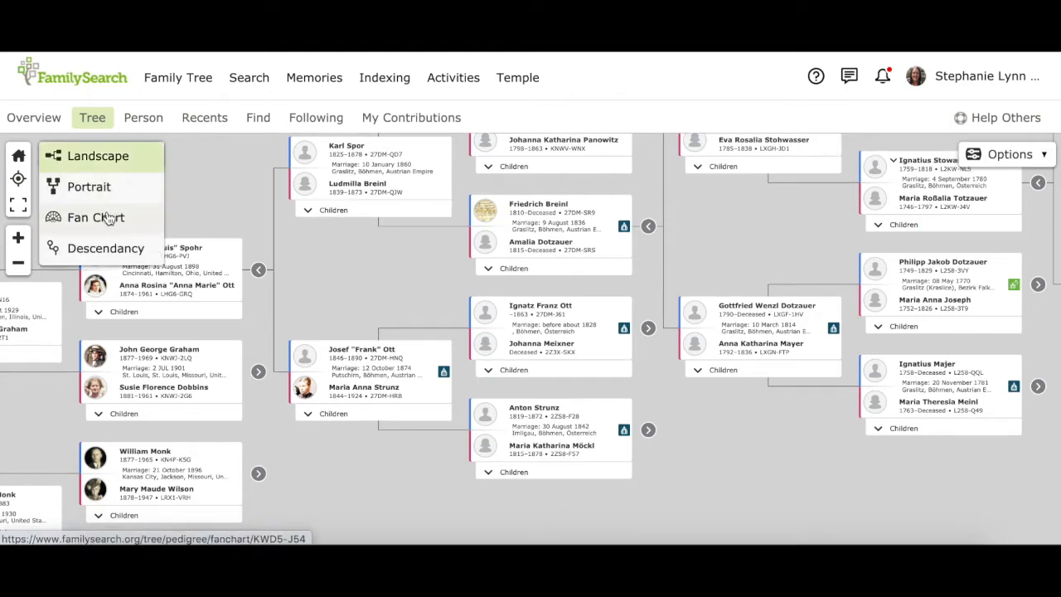
click(96, 218)
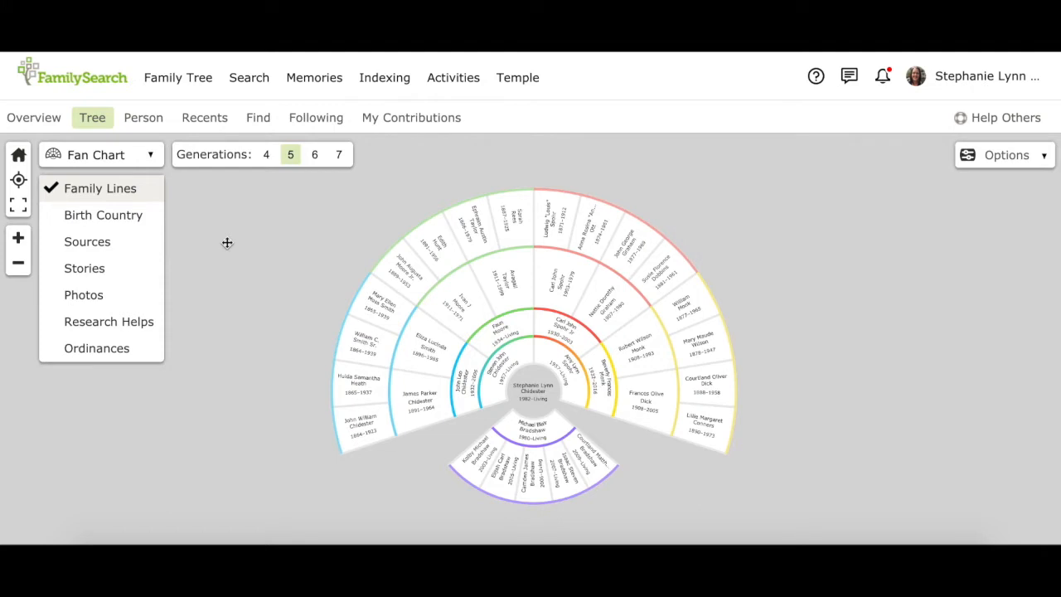
mouse_move(309, 196)
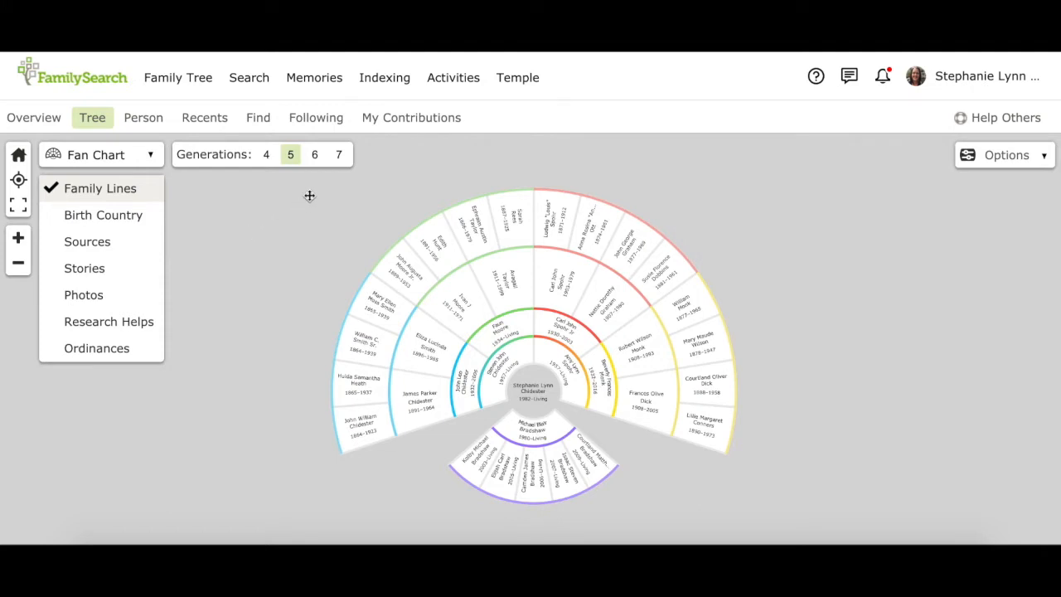
click(338, 155)
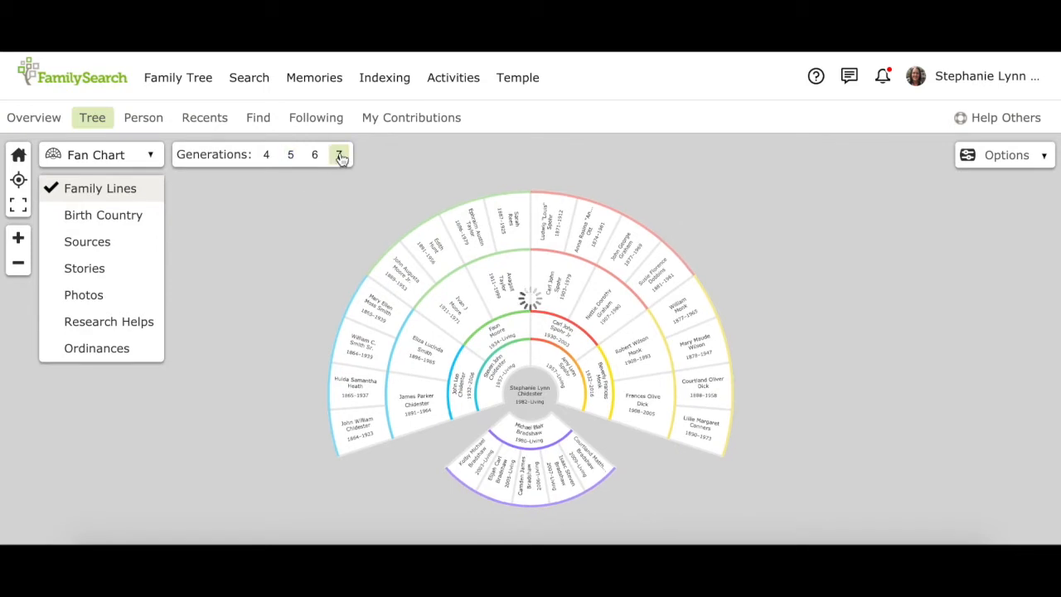
click(339, 155)
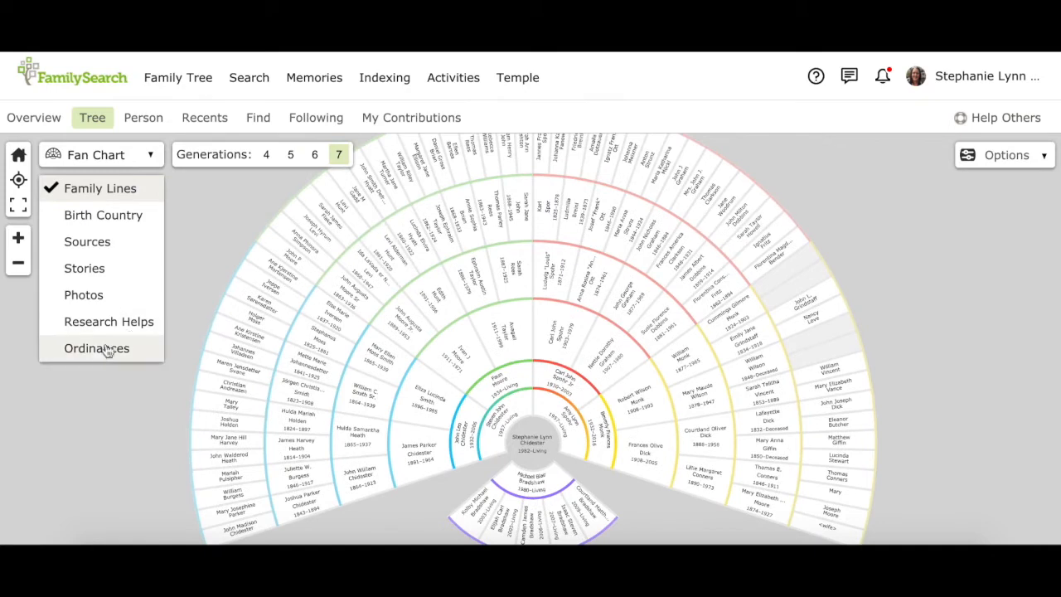
Step: Colour the fan chart wedges by ordinance status (request, in progress, cannot request)
click(96, 348)
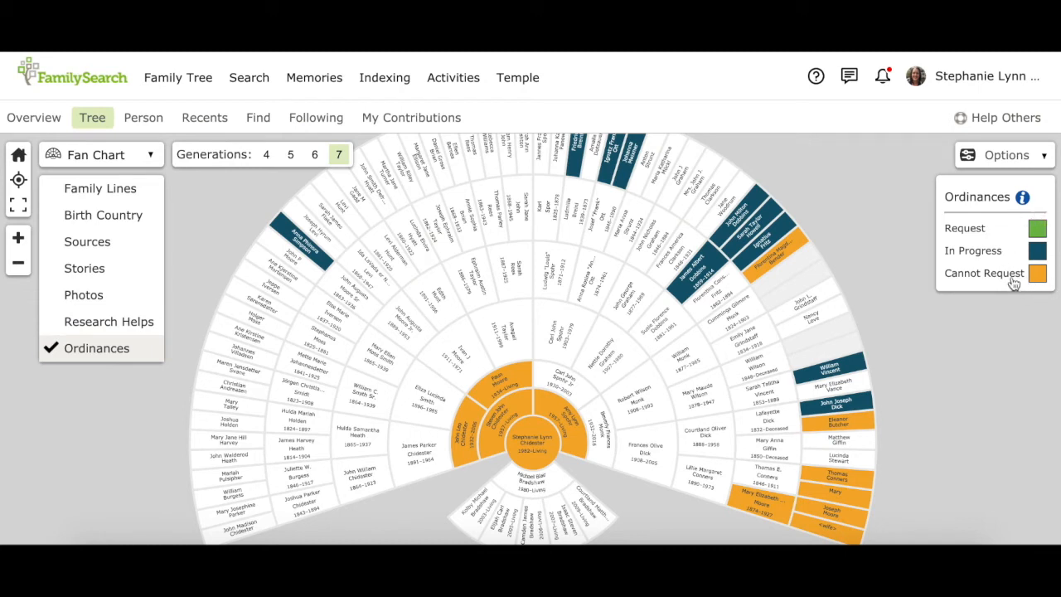
mouse_move(1052, 282)
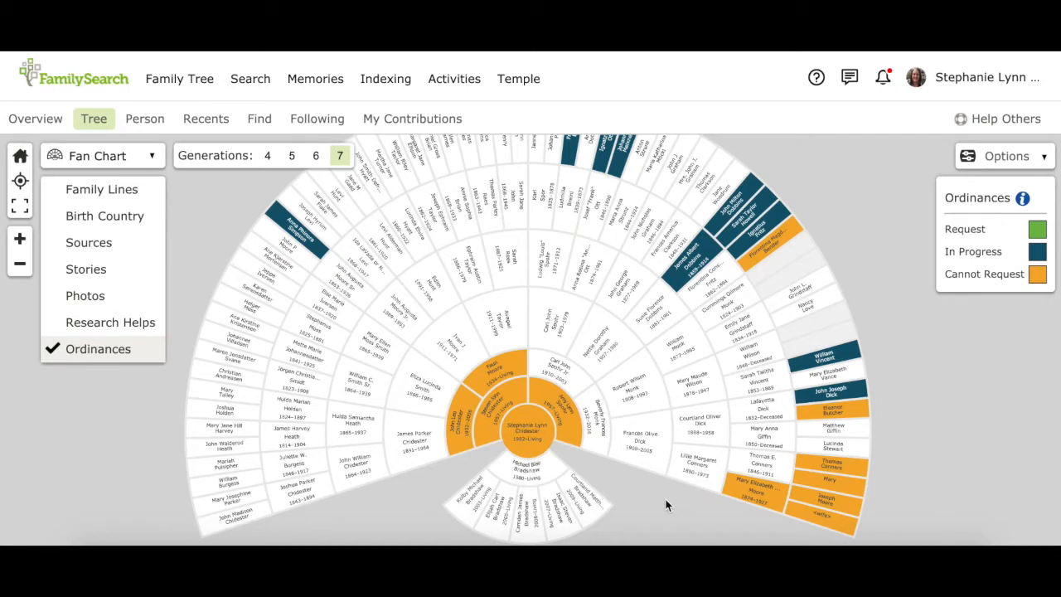
mouse_move(738, 529)
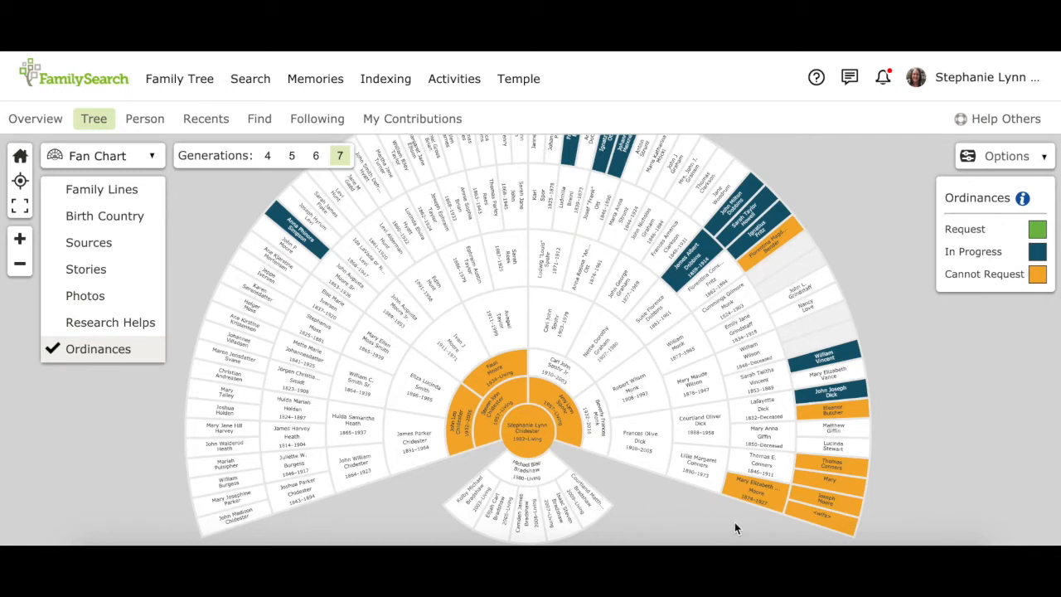
mouse_move(814, 474)
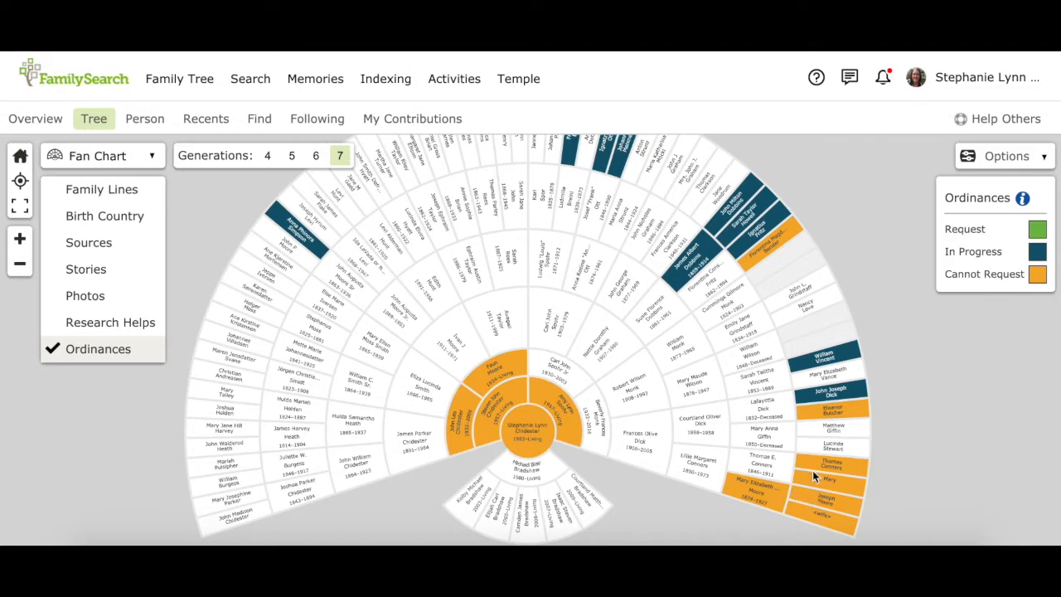
mouse_move(810, 434)
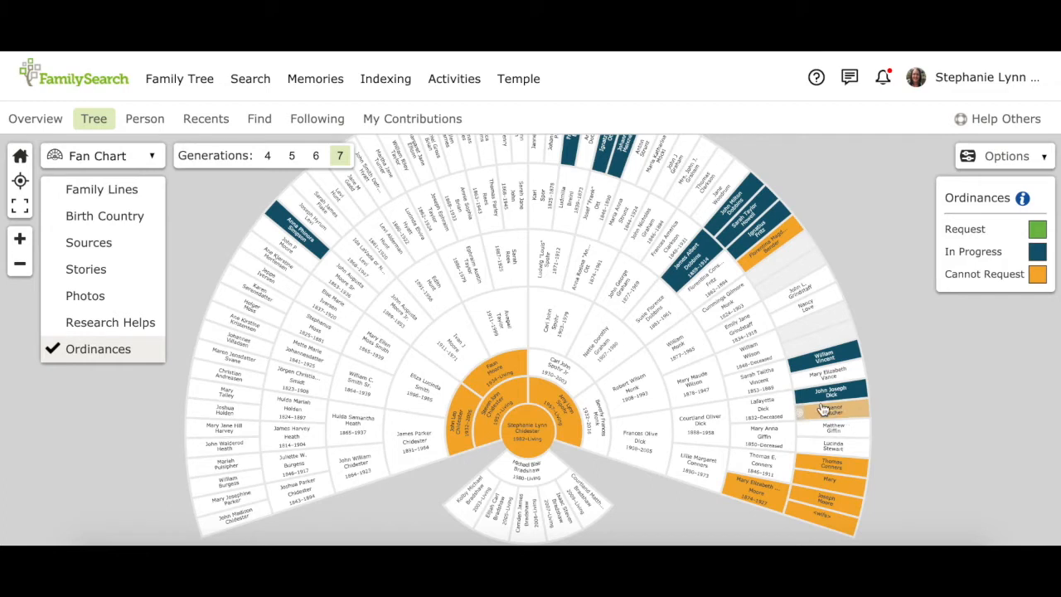
mouse_move(843, 414)
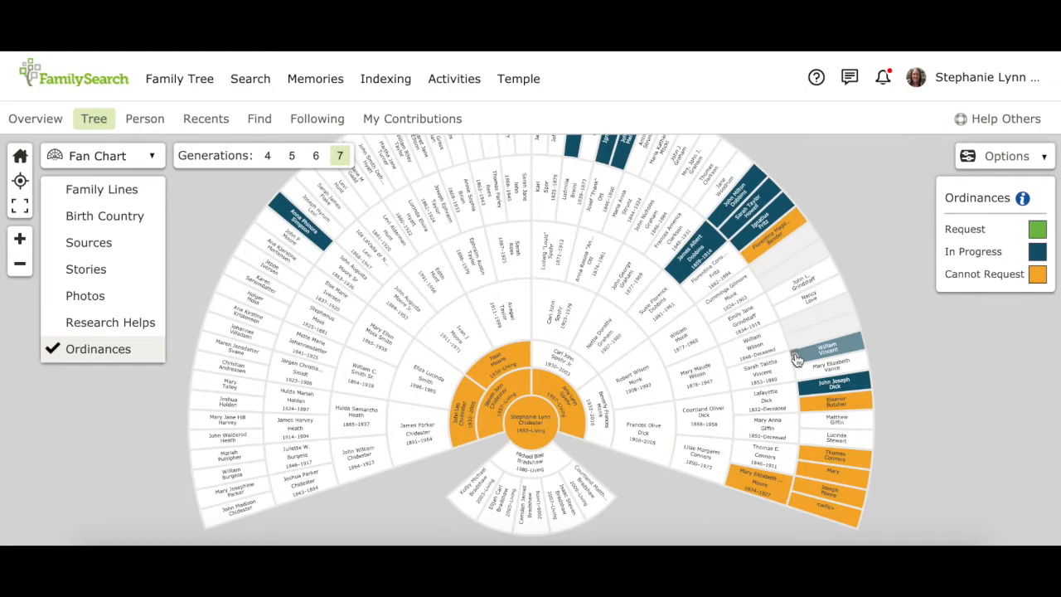
Step: Recentre the ordinance-coloured fan chart on an ancestor at the outer edge
click(816, 349)
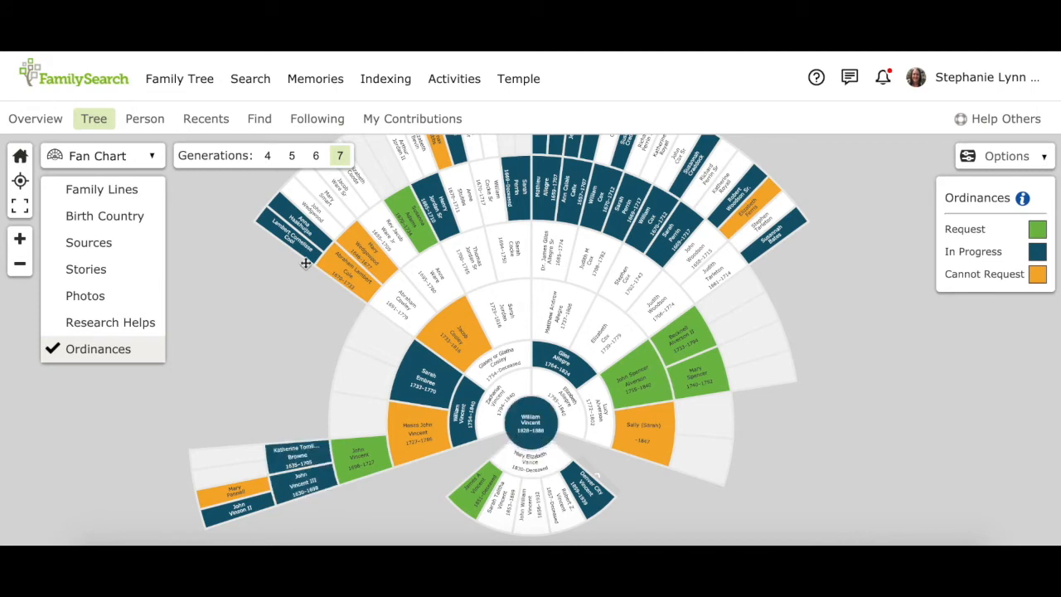
mouse_move(402, 507)
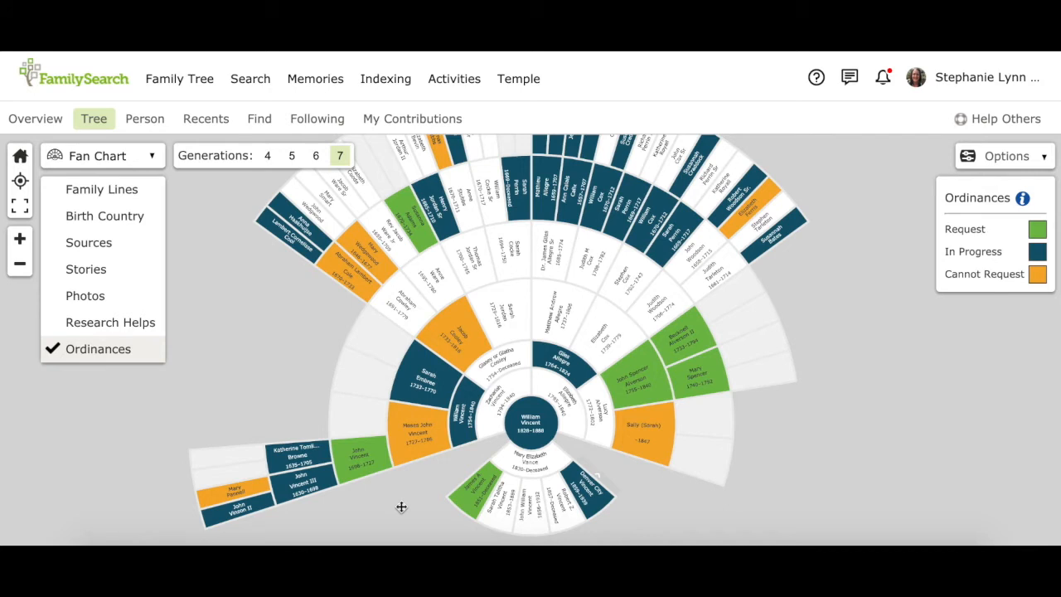
mouse_move(418, 515)
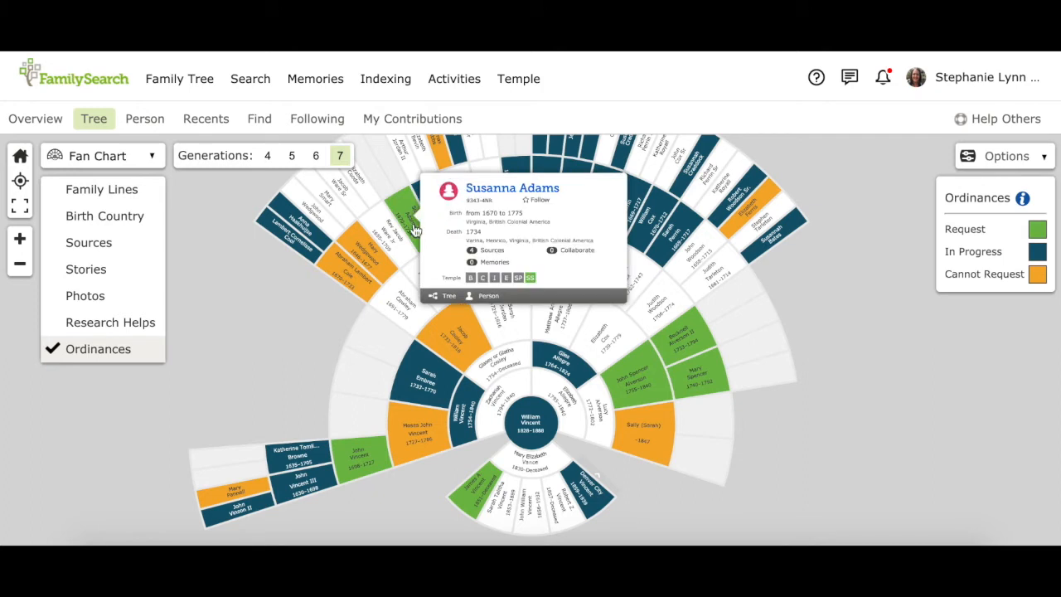
mouse_move(467, 279)
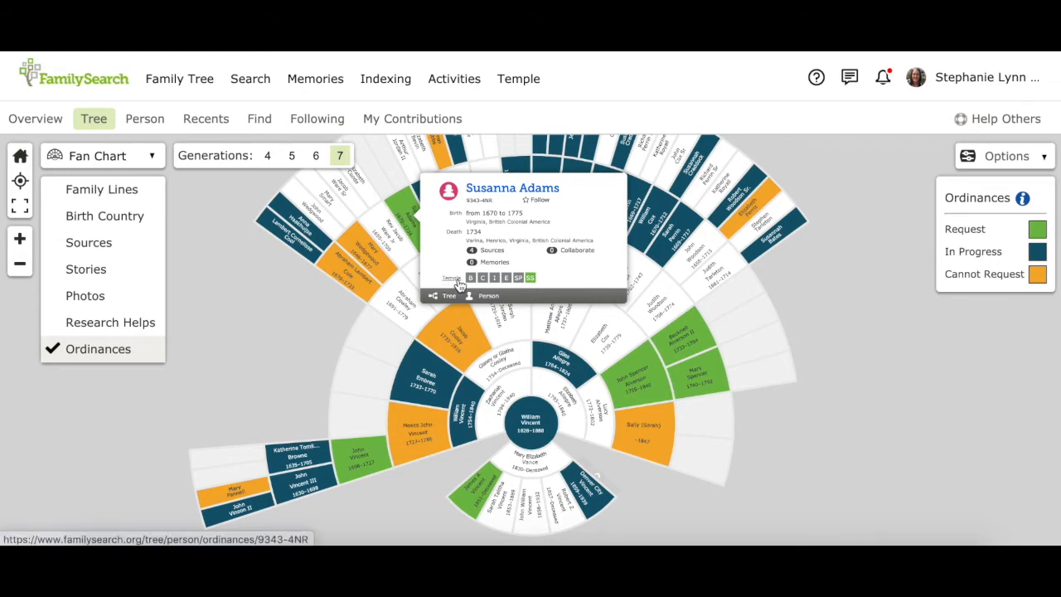
mouse_move(474, 288)
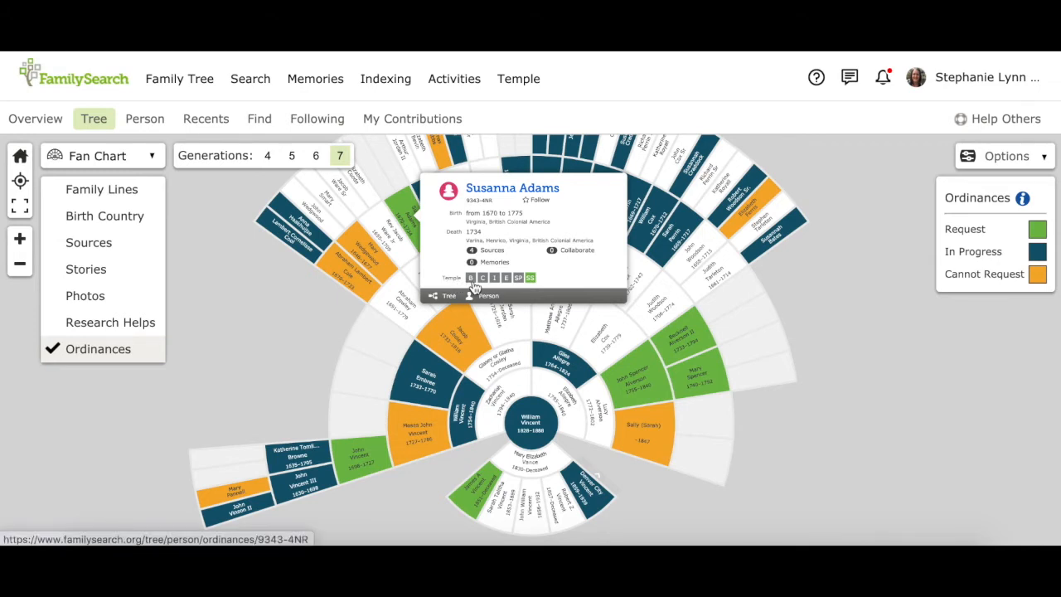
mouse_move(471, 278)
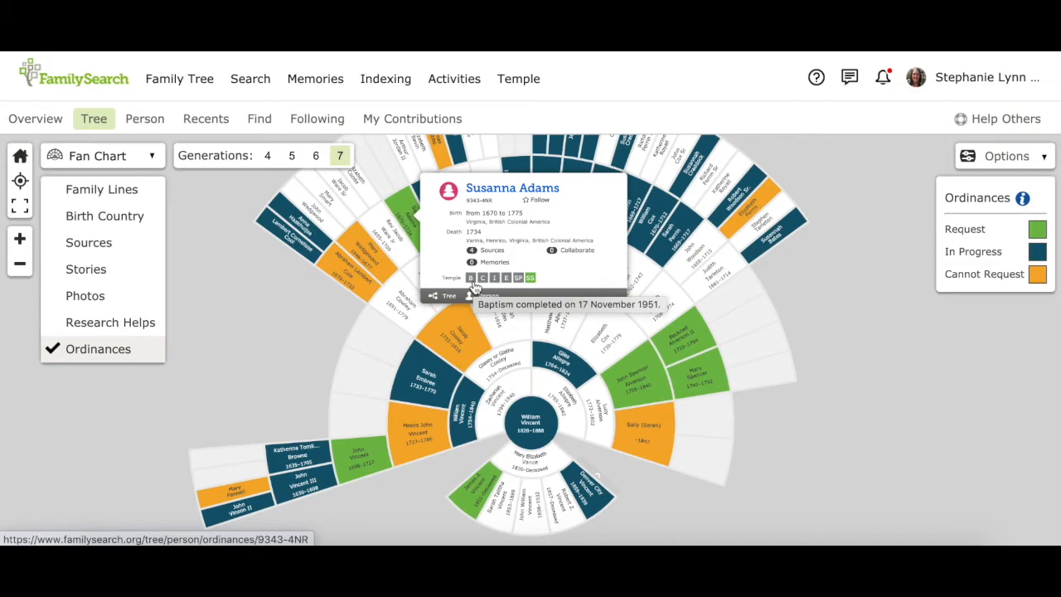
mouse_move(473, 282)
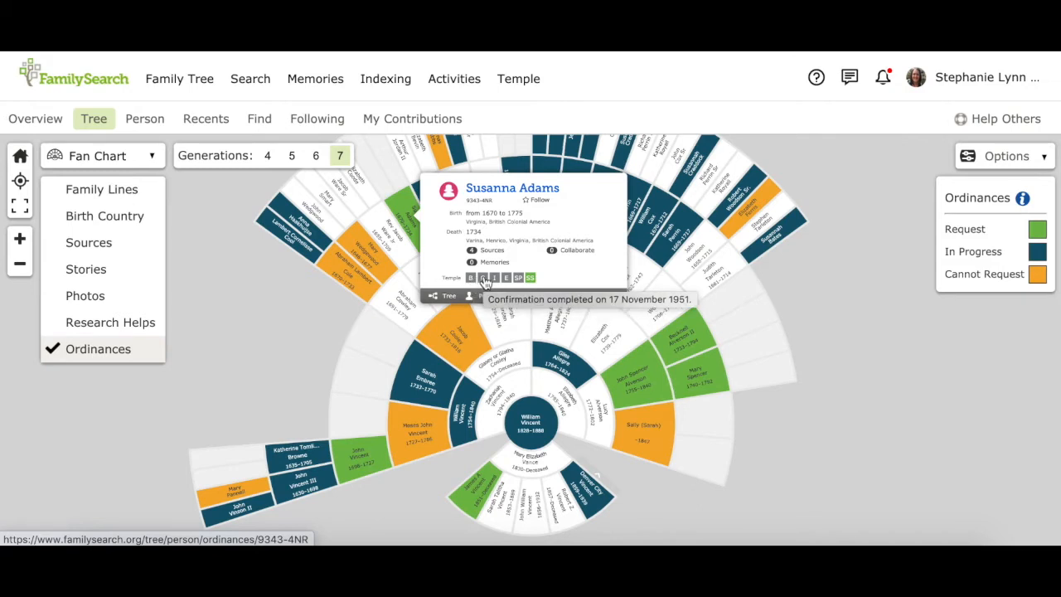
mouse_move(485, 282)
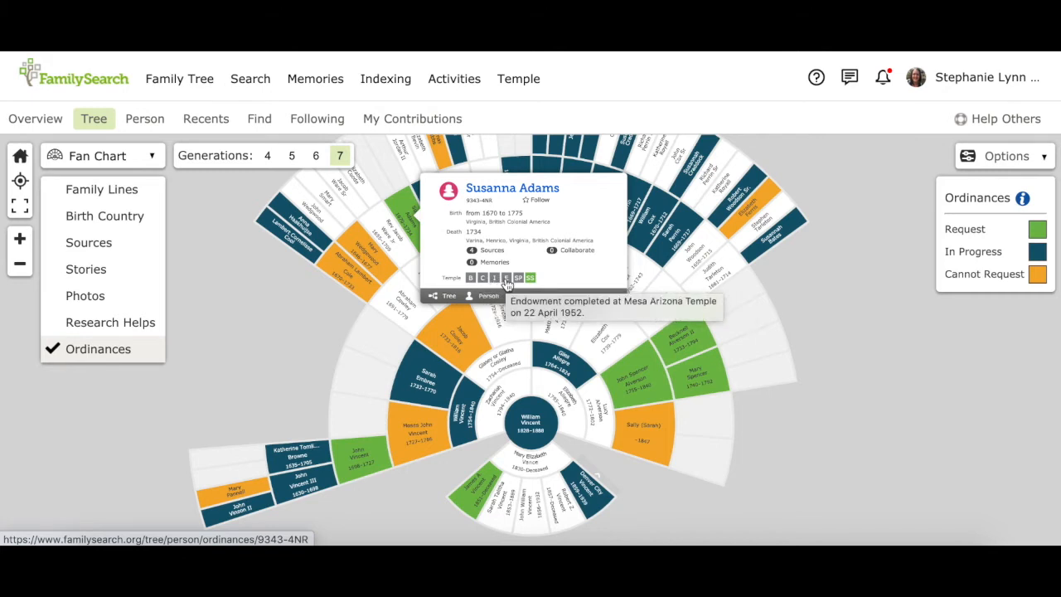
mouse_move(531, 279)
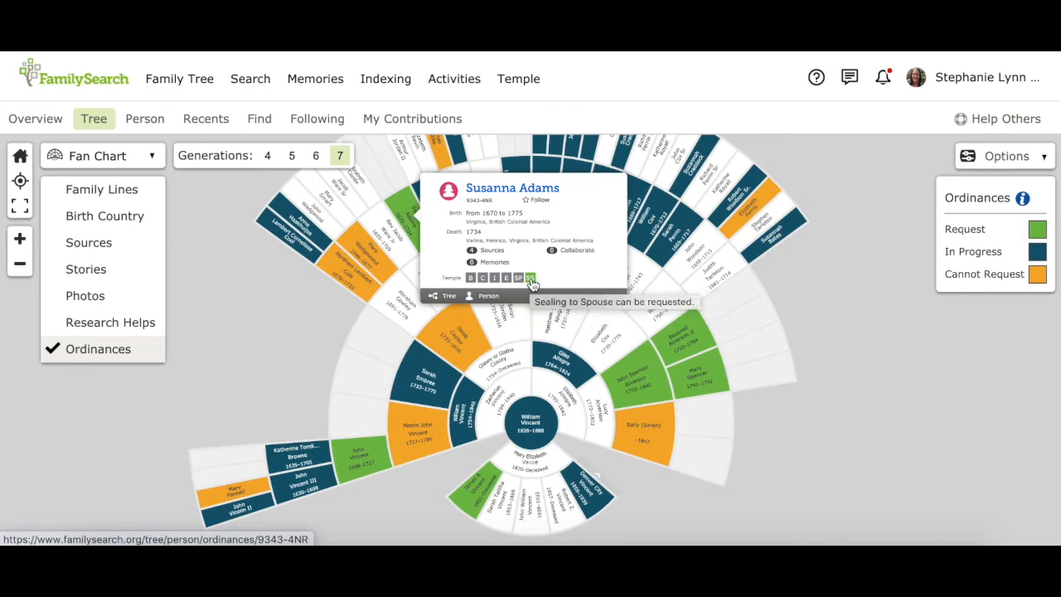
mouse_move(432, 272)
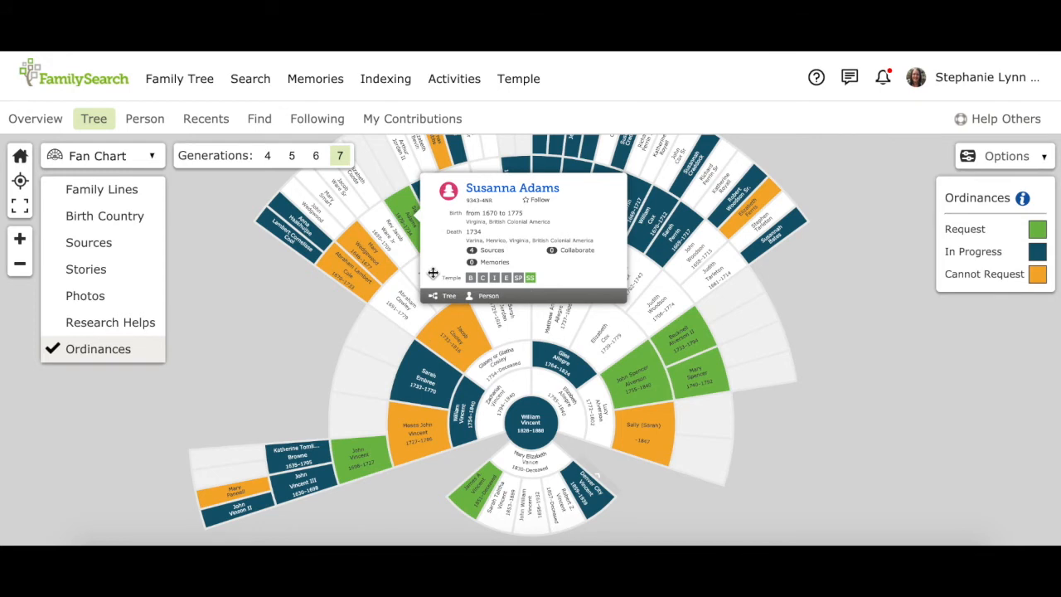
mouse_move(451, 288)
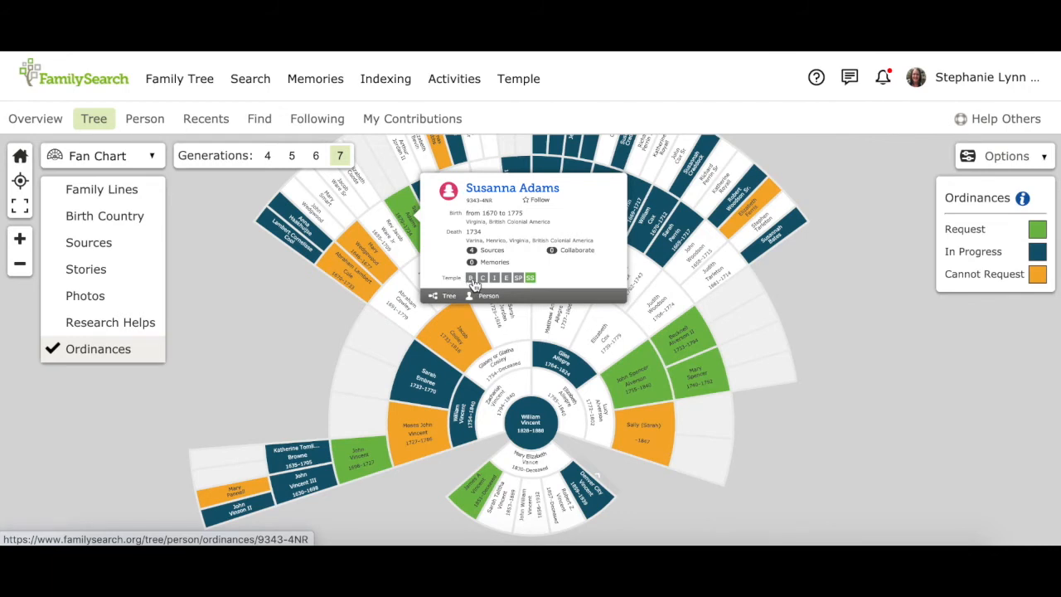
mouse_move(471, 277)
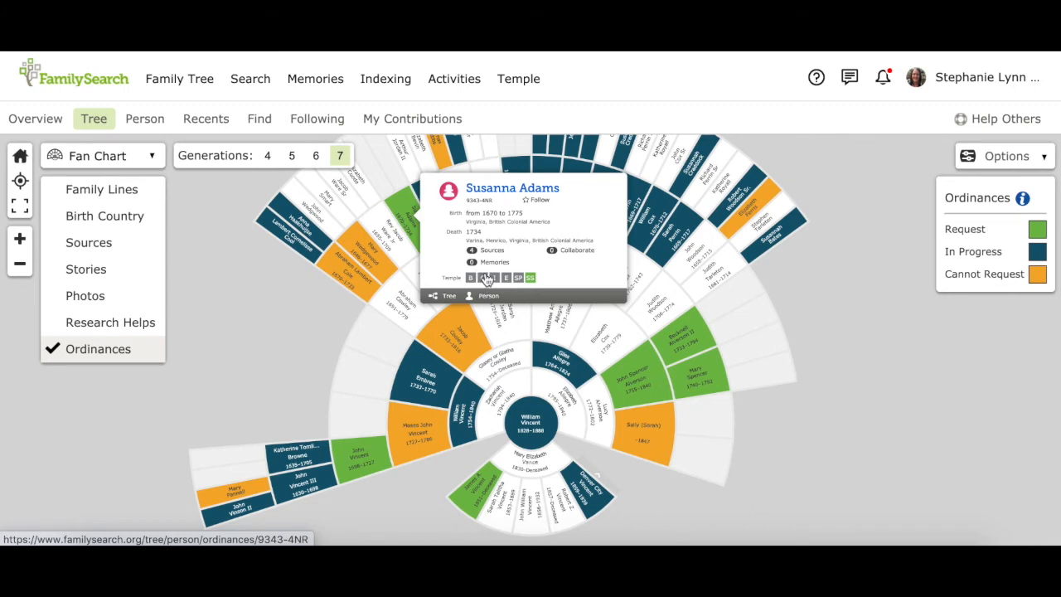
mouse_move(484, 279)
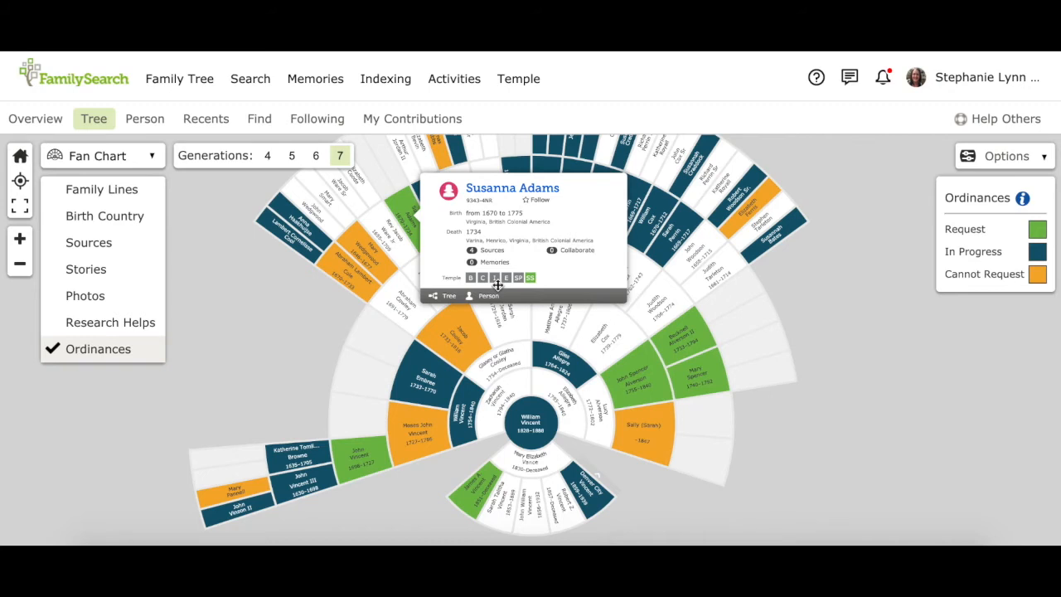
mouse_move(494, 285)
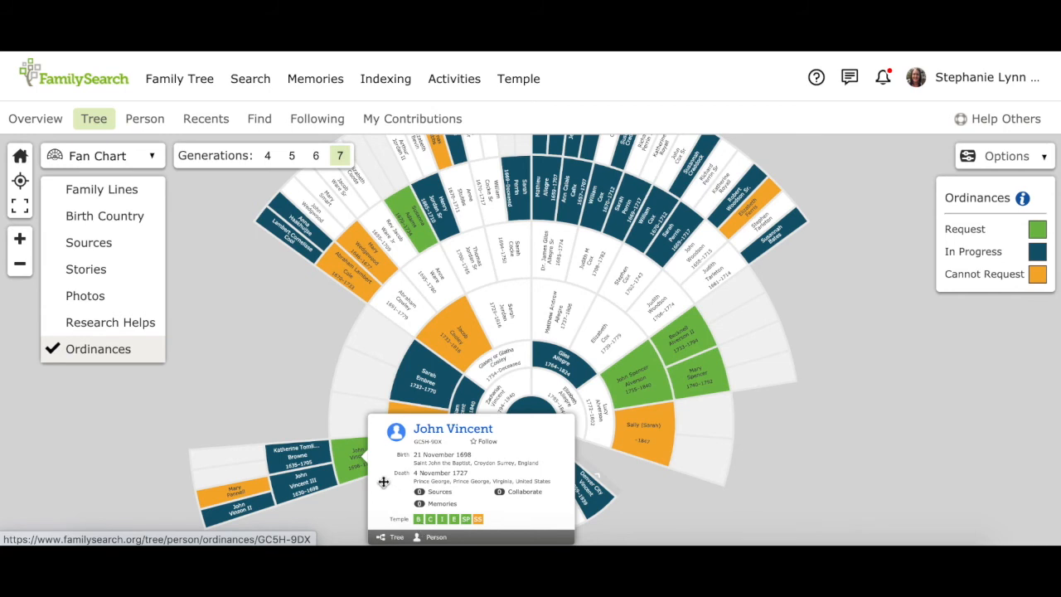
mouse_move(351, 461)
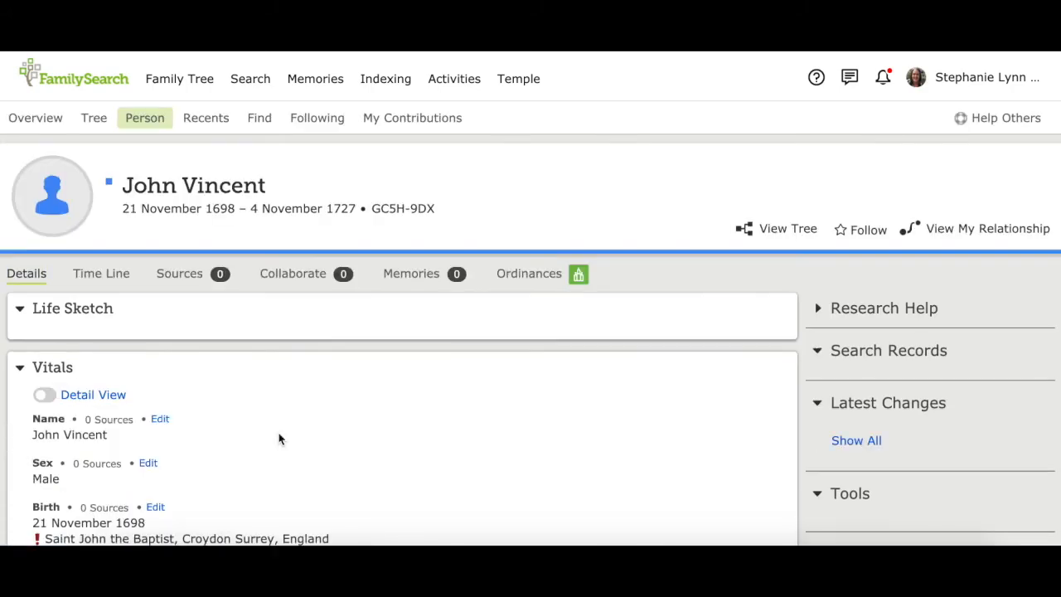
scroll(down, 3)
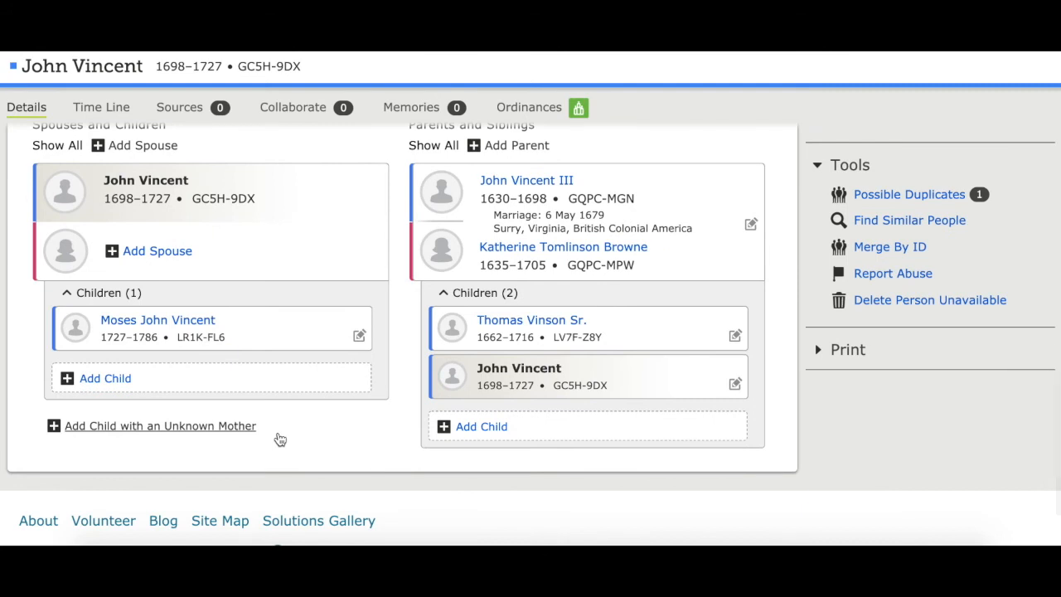
mouse_move(488, 123)
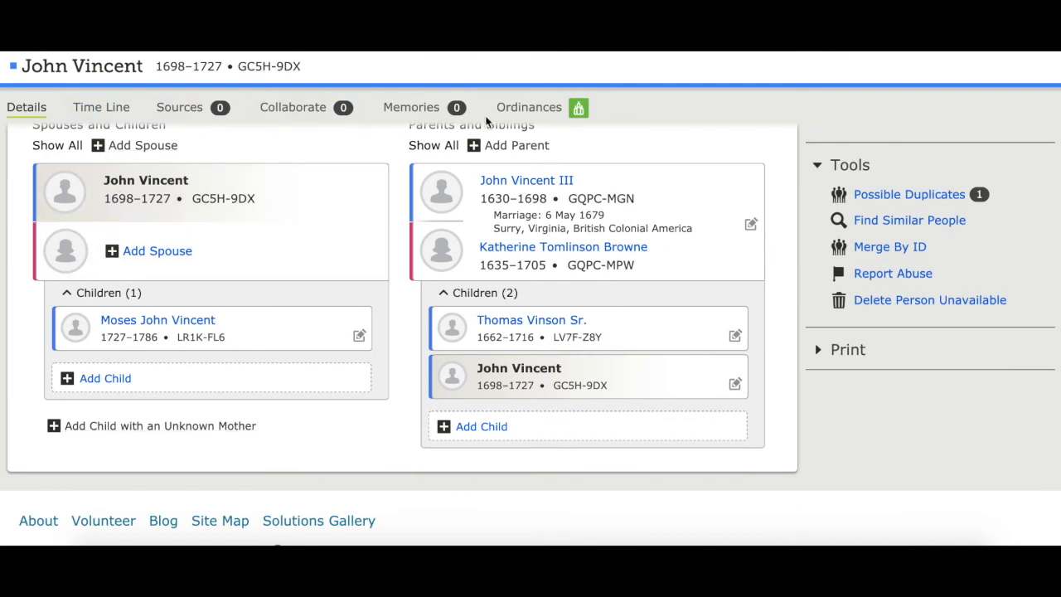
mouse_move(544, 123)
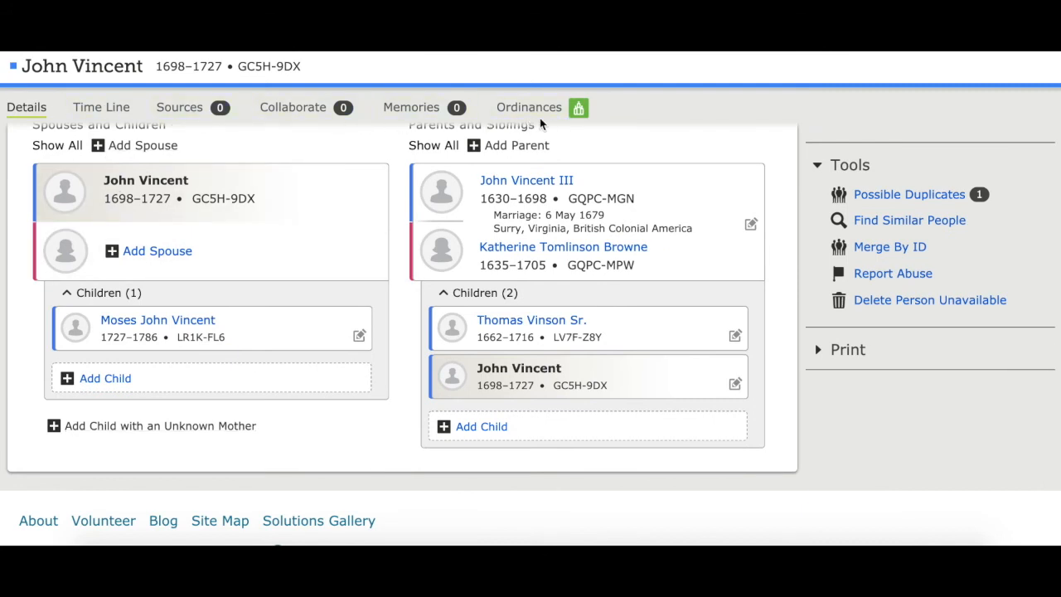
mouse_move(529, 106)
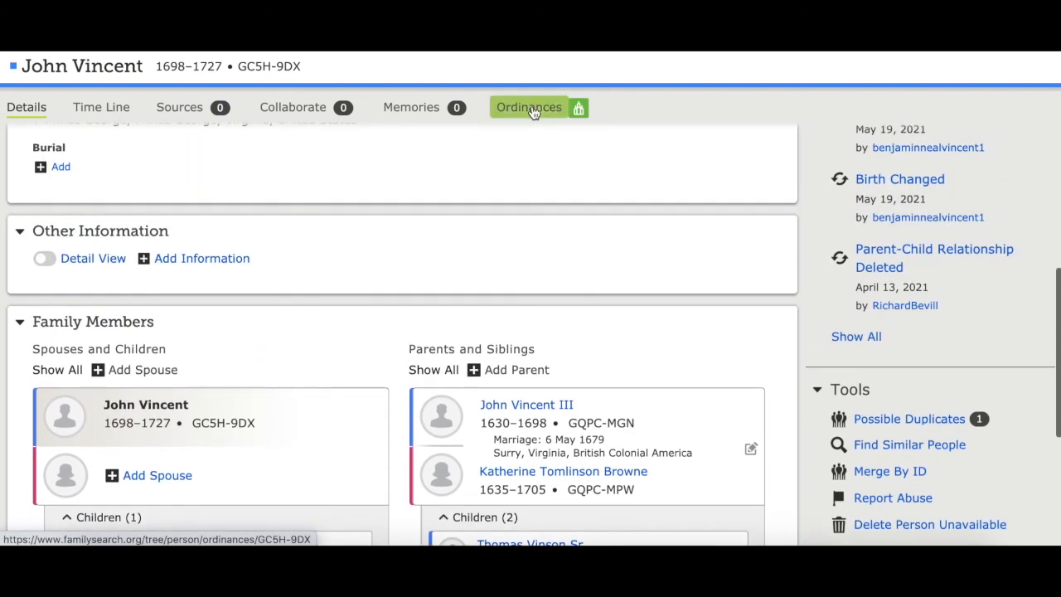
click(529, 106)
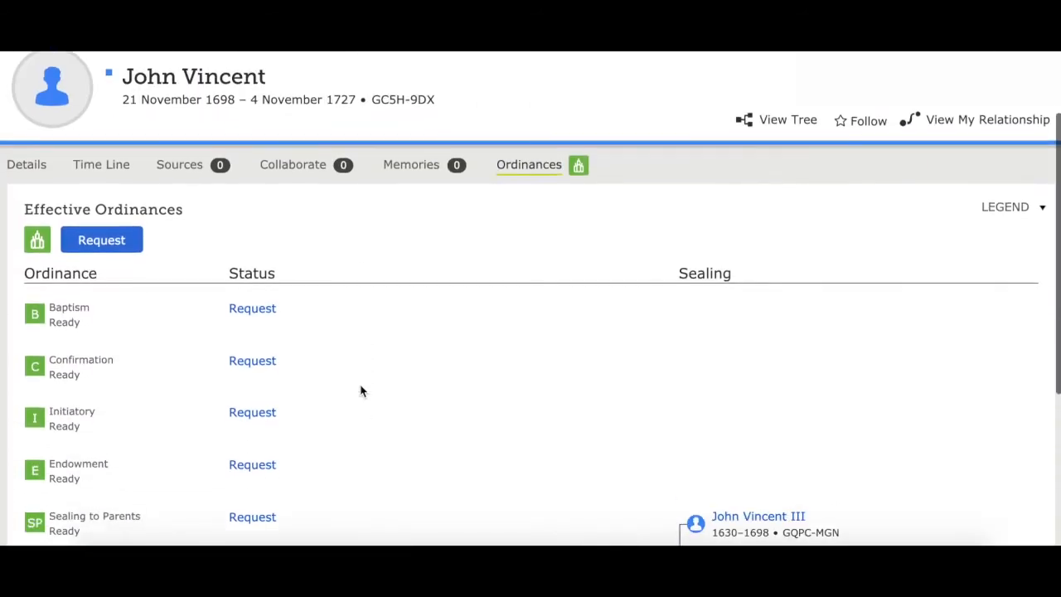
scroll(down, 3)
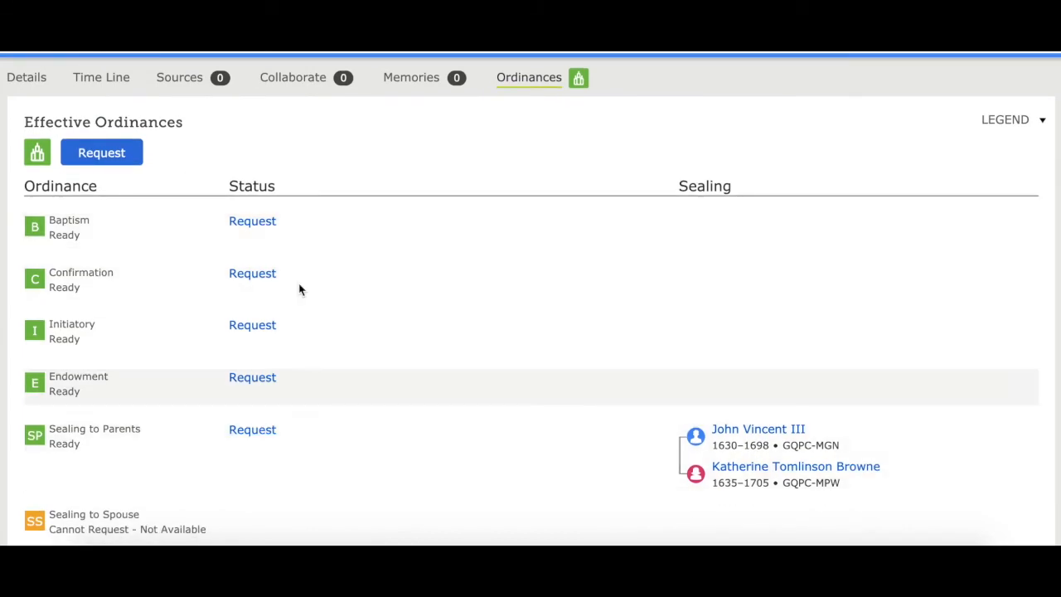
mouse_move(302, 232)
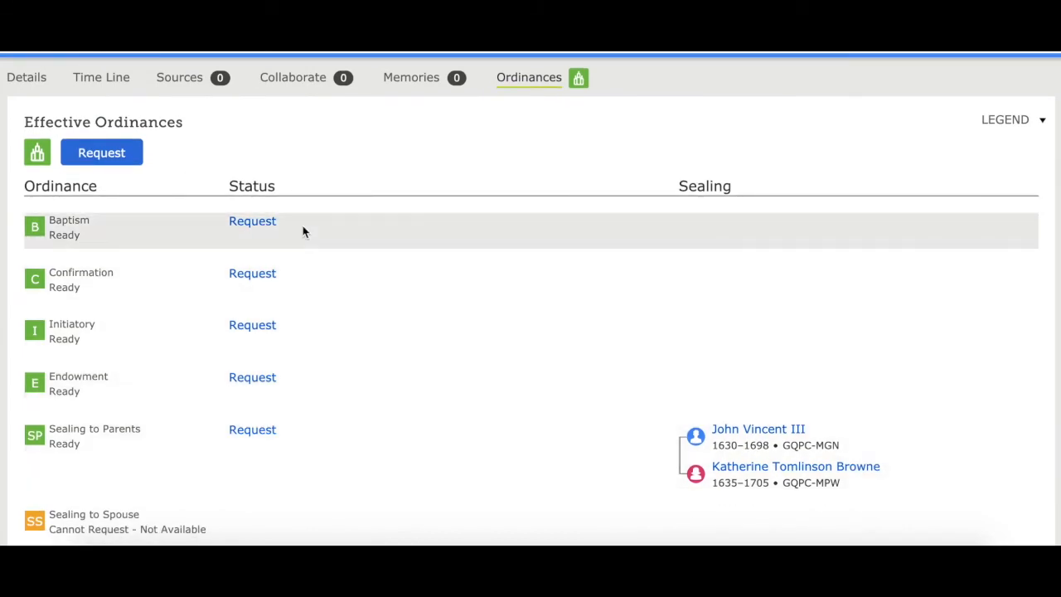